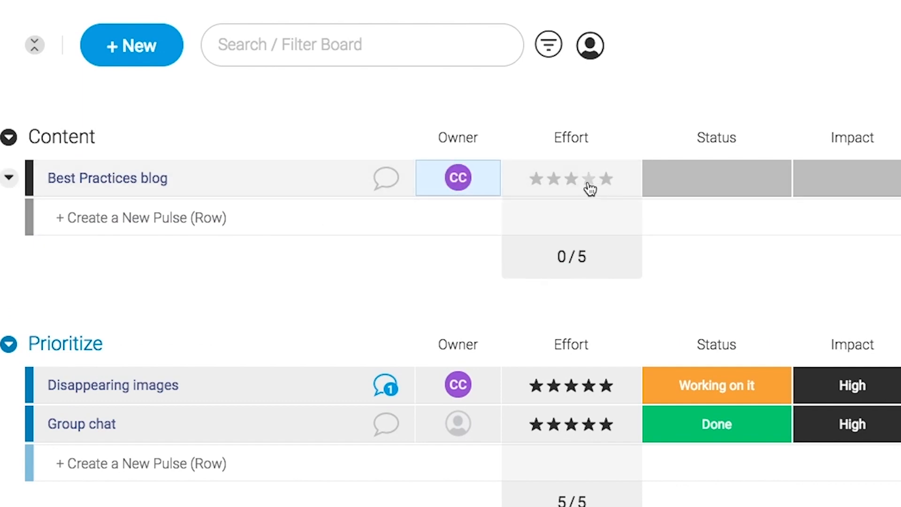
Rate Best Practices blog effort 4/5, then scroll down to the integrations section.
{"action": "left_click", "coordinate": [589, 179]}
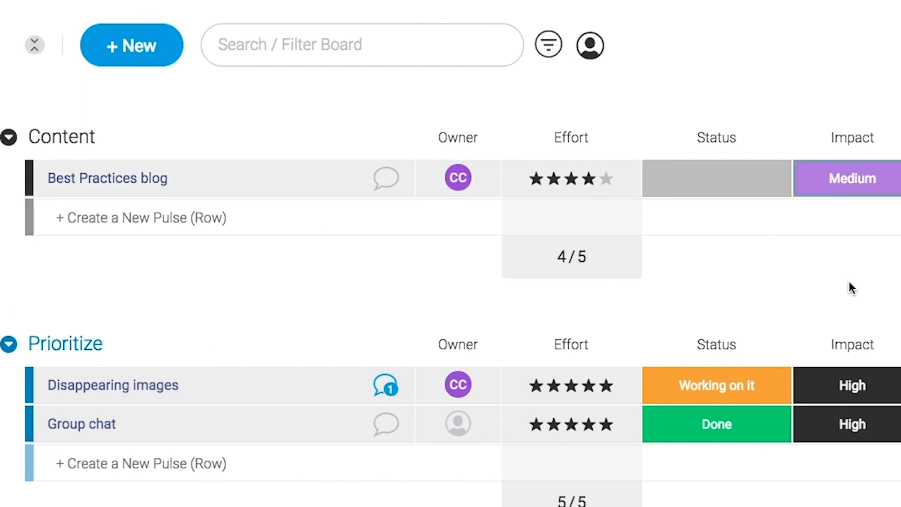
{"action": "scroll", "scroll_direction": "down", "scroll_amount": 3}
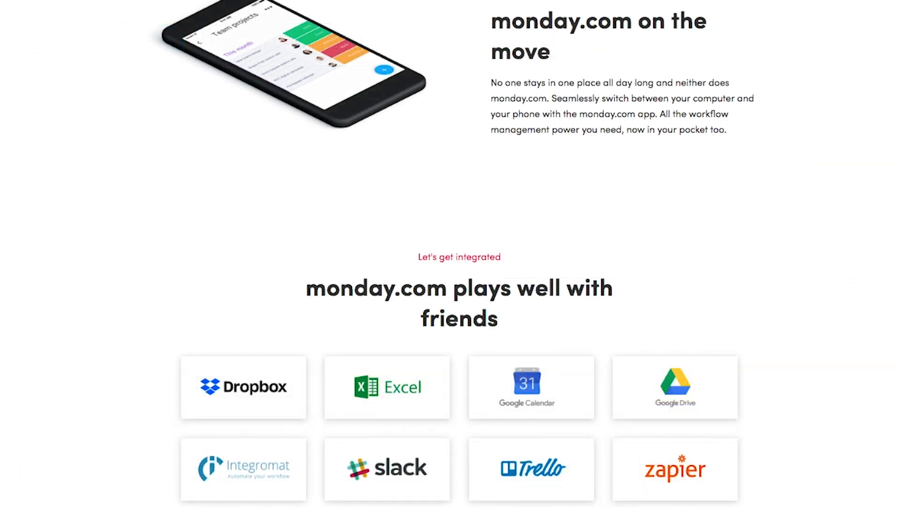